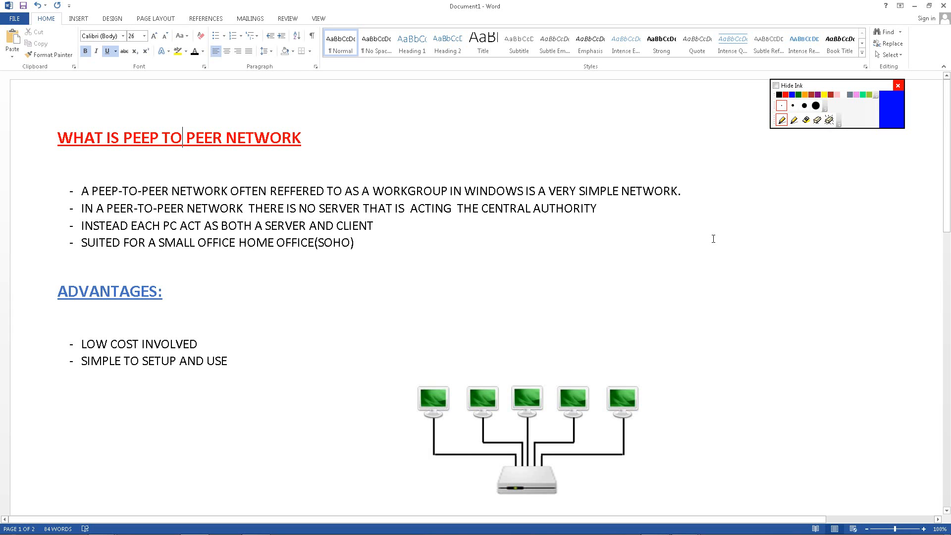
{"action": "mouse_move", "coordinate": [789, 135]}
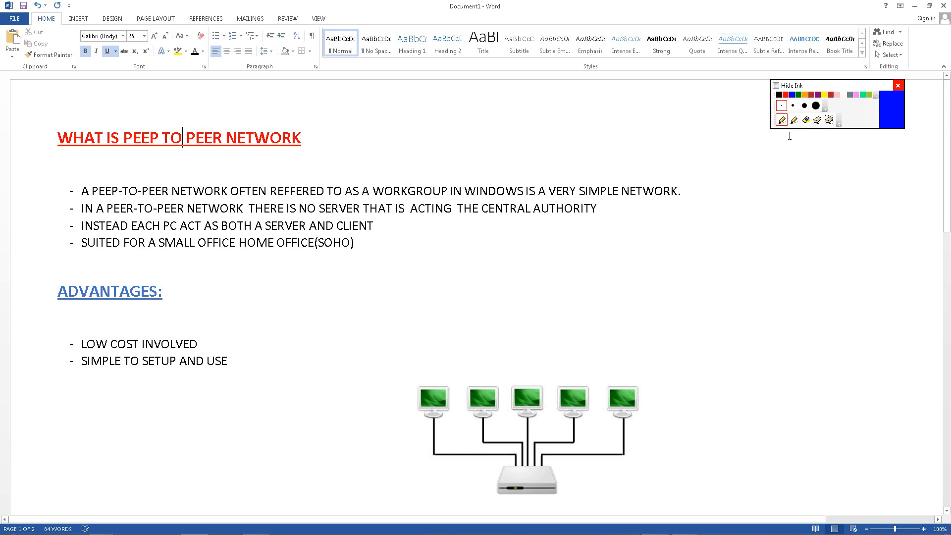
{"action": "mouse_move", "coordinate": [793, 120]}
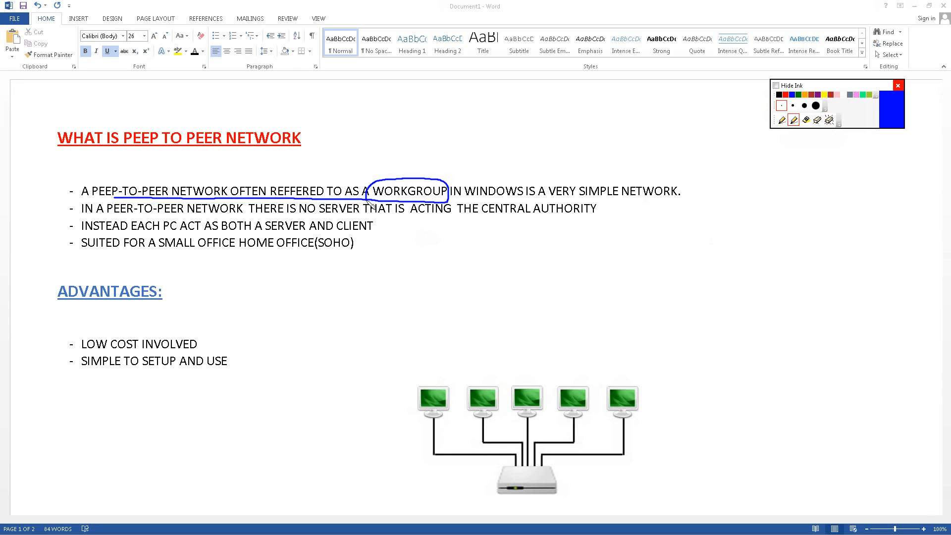
{"action": "mouse_move", "coordinate": [391, 152]}
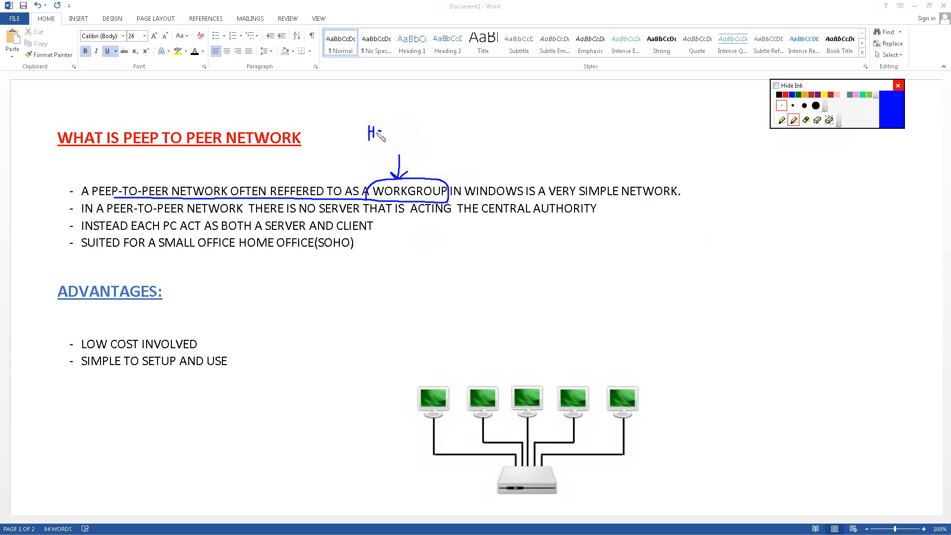
Hand-write 'Homegroup' in blue ink above the arrow beside WORKGROUP.
{"action": "left_click_drag", "start_coordinate": [376, 134], "coordinate": [413, 137]}
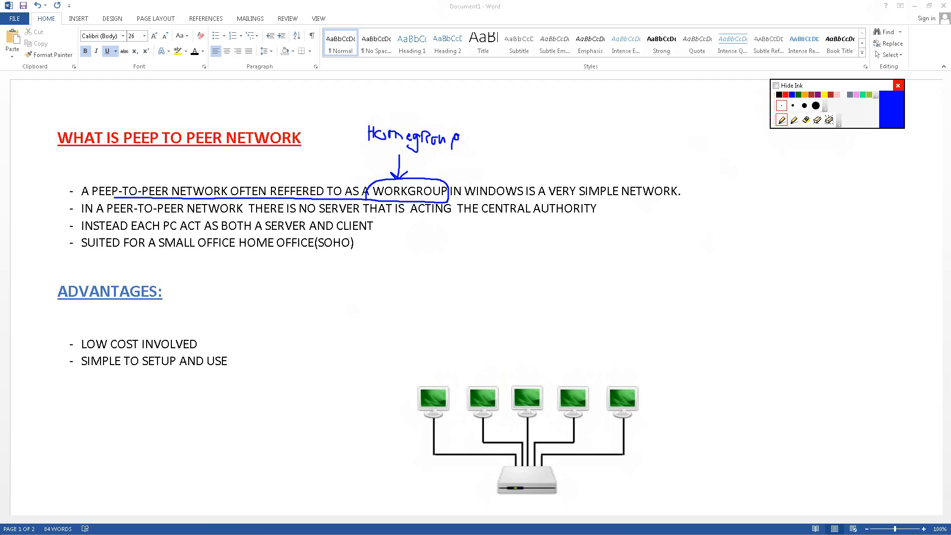
Open the HomeGroup settings via Start, Control Panel and Network and Internet.
{"action": "left_click", "coordinate": [10, 524]}
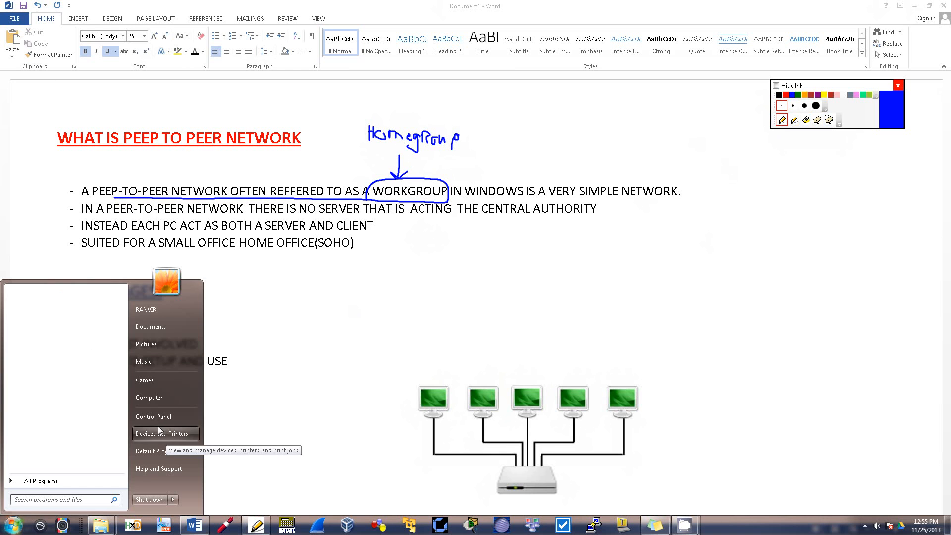
{"action": "left_click", "coordinate": [153, 416]}
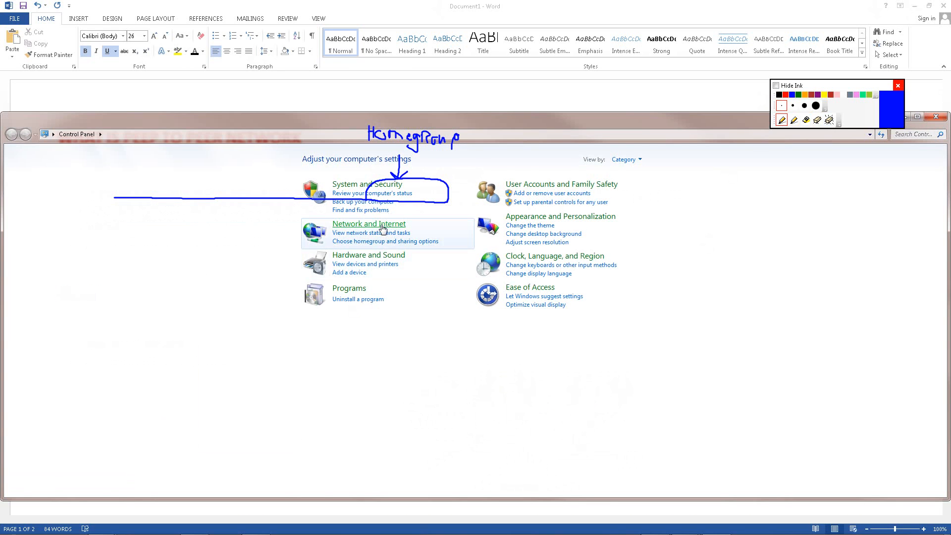
{"action": "left_click", "coordinate": [368, 224]}
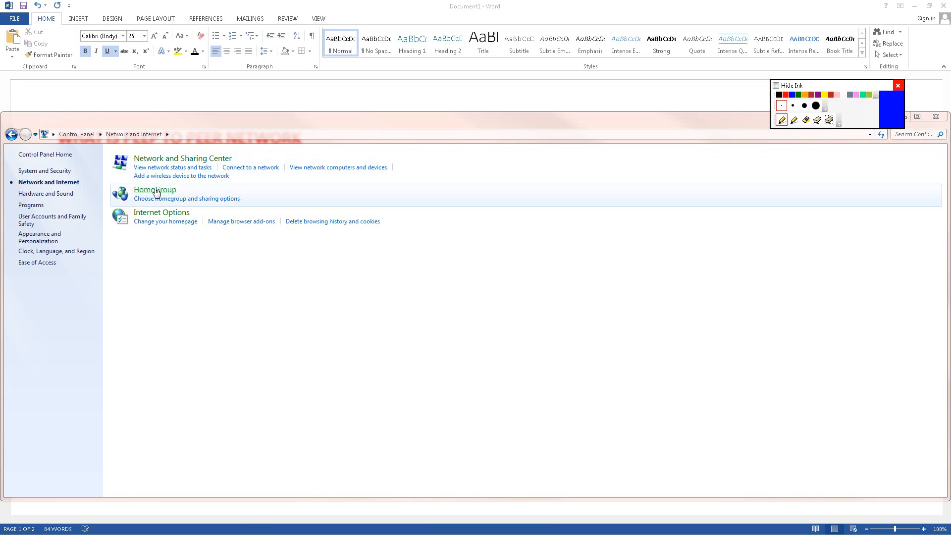
{"action": "mouse_move", "coordinate": [251, 167]}
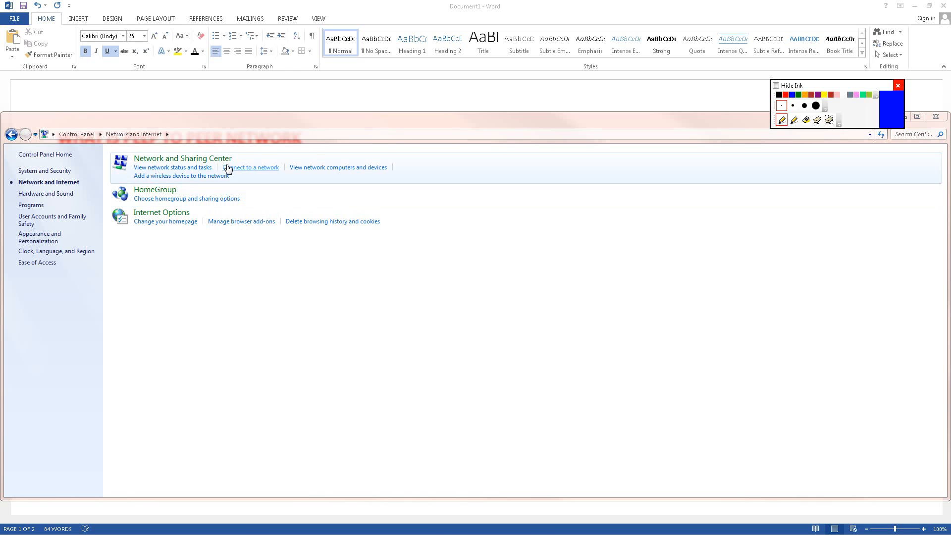
{"action": "left_click", "coordinate": [187, 198]}
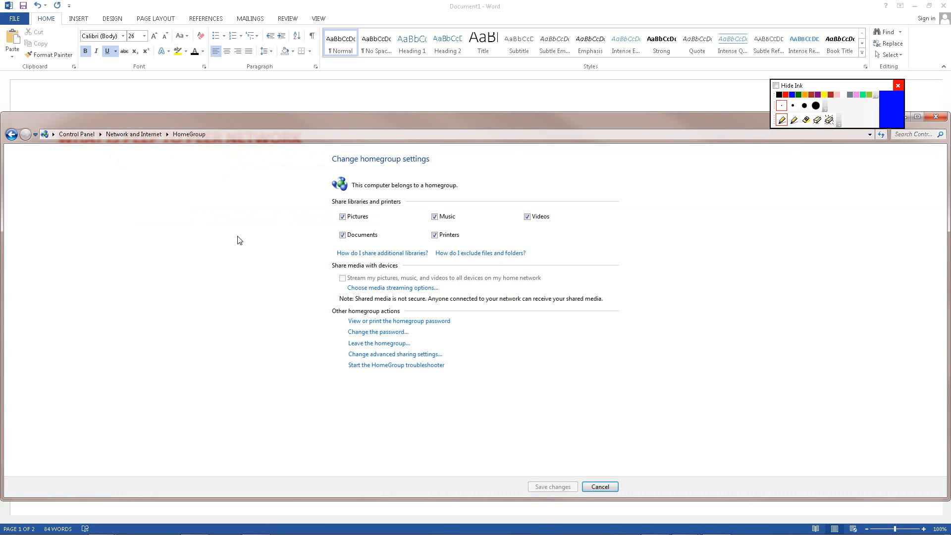
{"action": "mouse_move", "coordinate": [365, 165]}
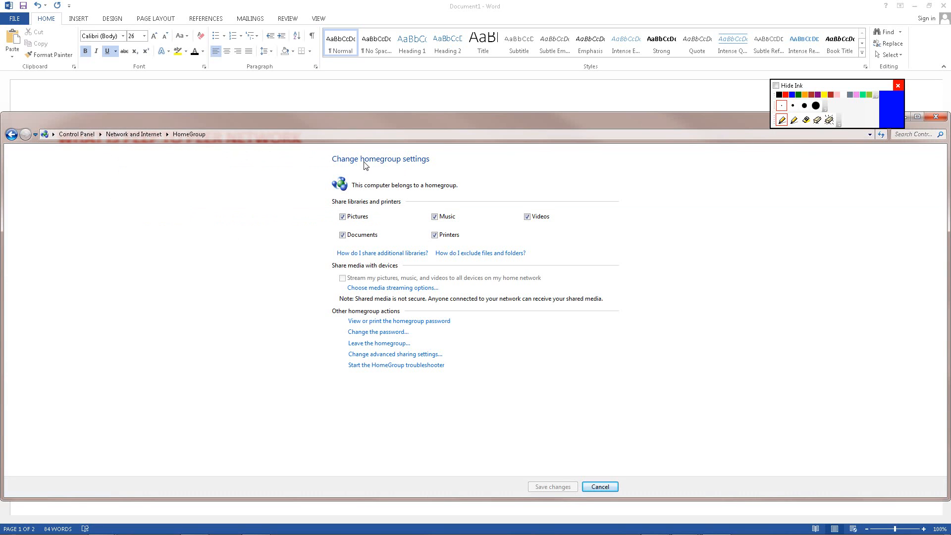
{"action": "mouse_move", "coordinate": [394, 187]}
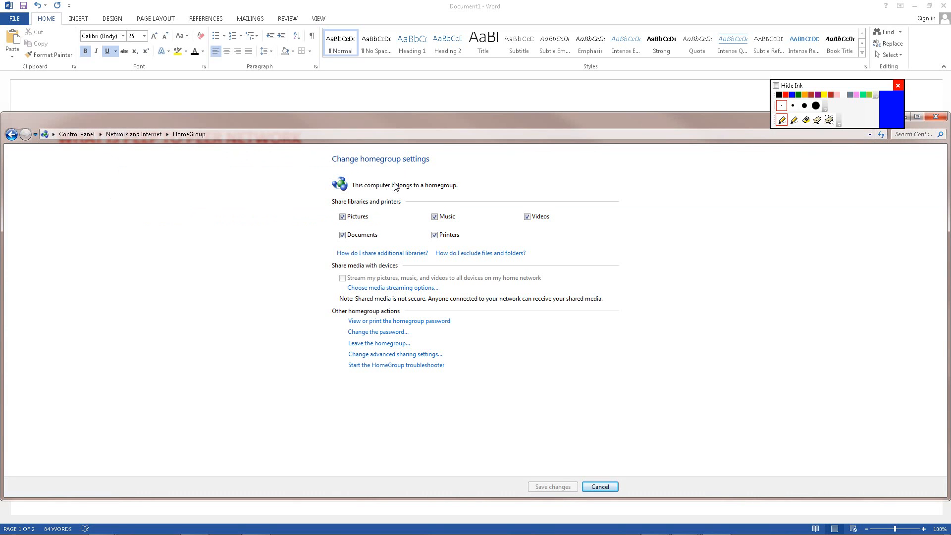
{"action": "mouse_move", "coordinate": [626, 486]}
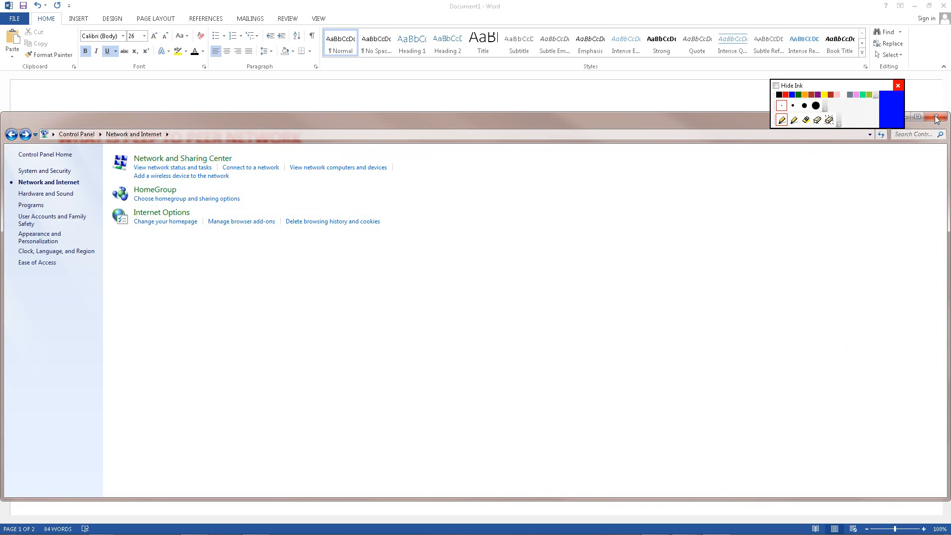
Close Control Panel to return to the Word notes.
{"action": "left_click", "coordinate": [936, 117]}
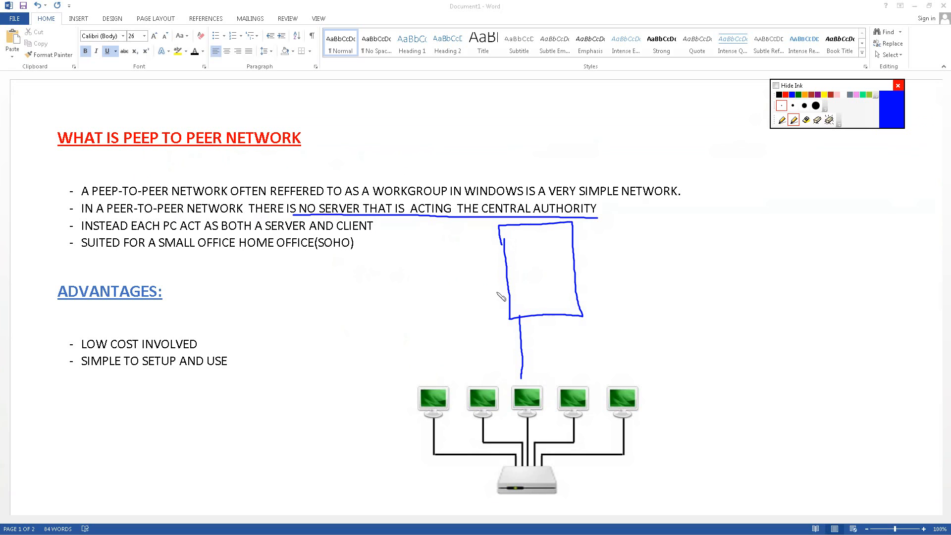
{"action": "mouse_move", "coordinate": [636, 292]}
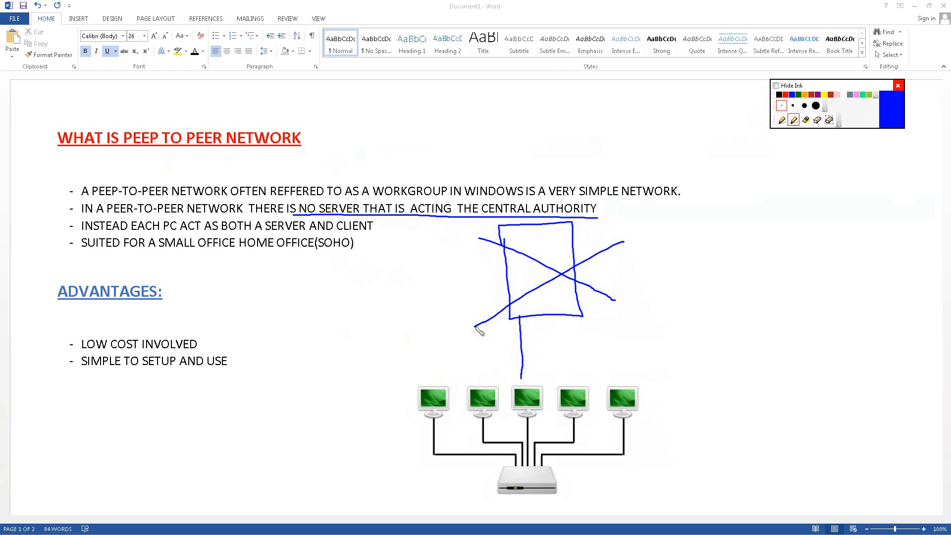
{"action": "mouse_move", "coordinate": [457, 416]}
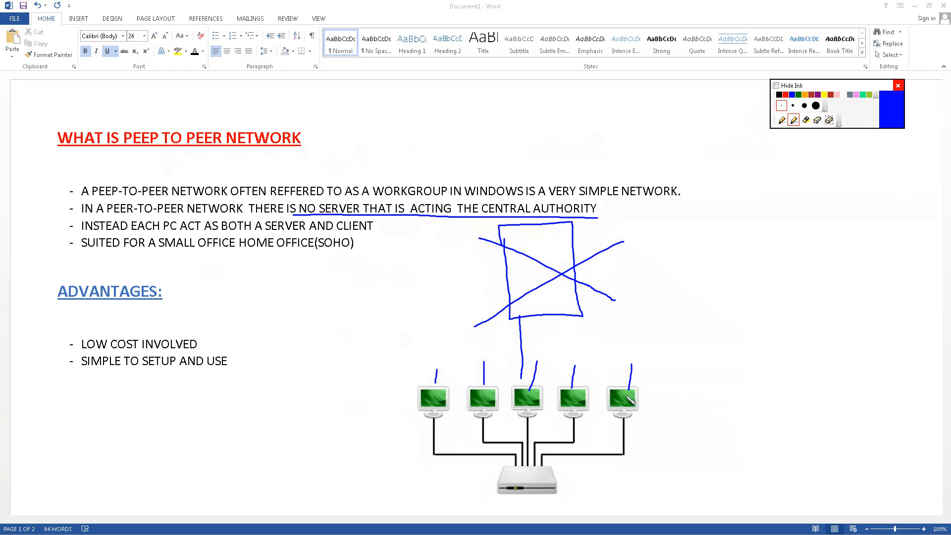
{"action": "mouse_move", "coordinate": [395, 289]}
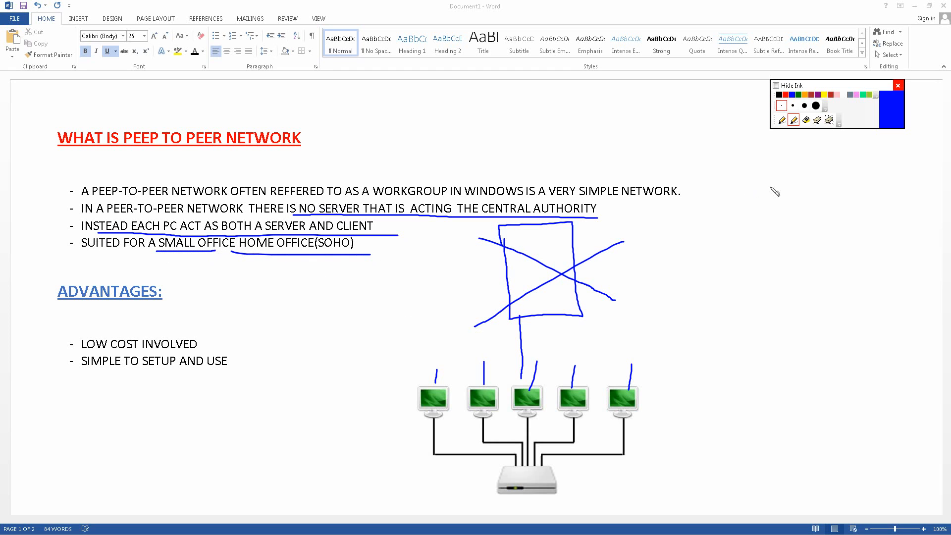
Switch the ink pen colour to red.
{"action": "left_click", "coordinate": [830, 119]}
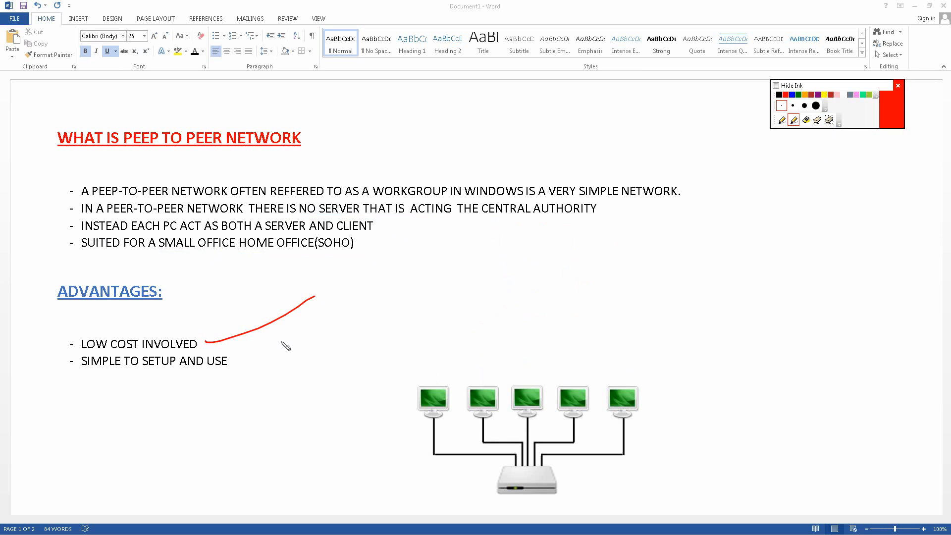
{"action": "mouse_move", "coordinate": [557, 304]}
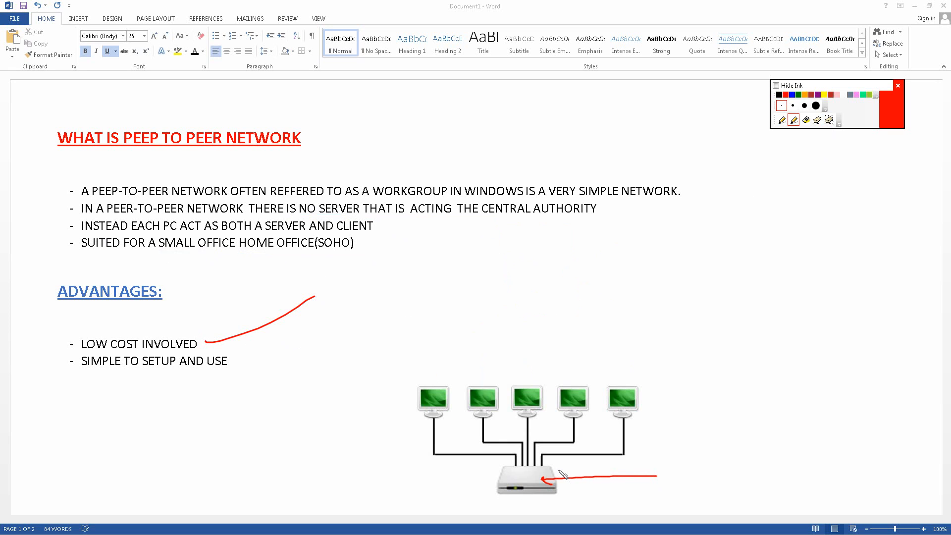
{"action": "mouse_move", "coordinate": [262, 407]}
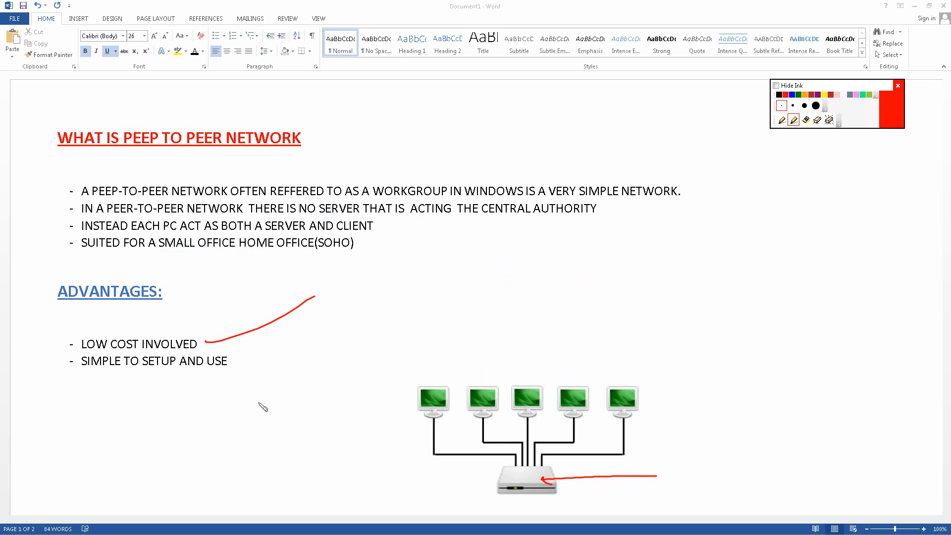
{"action": "mouse_move", "coordinate": [571, 396]}
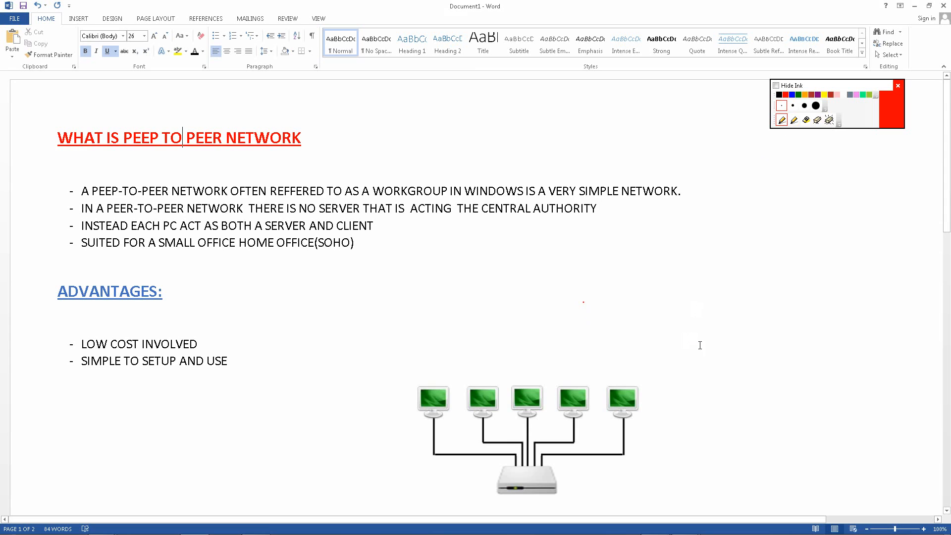
Scroll down to the disadvantages list below the network diagram.
{"action": "scroll", "scroll_direction": "down", "scroll_amount": 3}
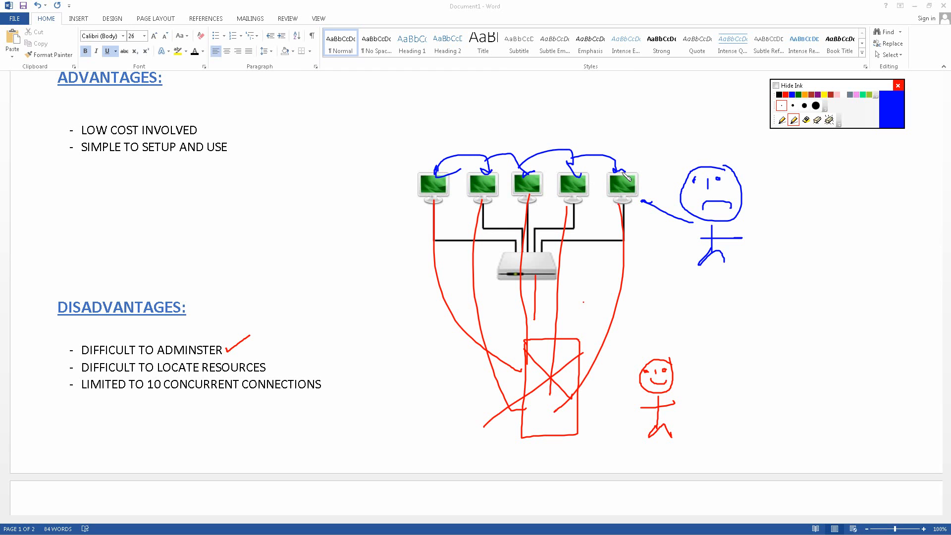
{"action": "mouse_move", "coordinate": [120, 399]}
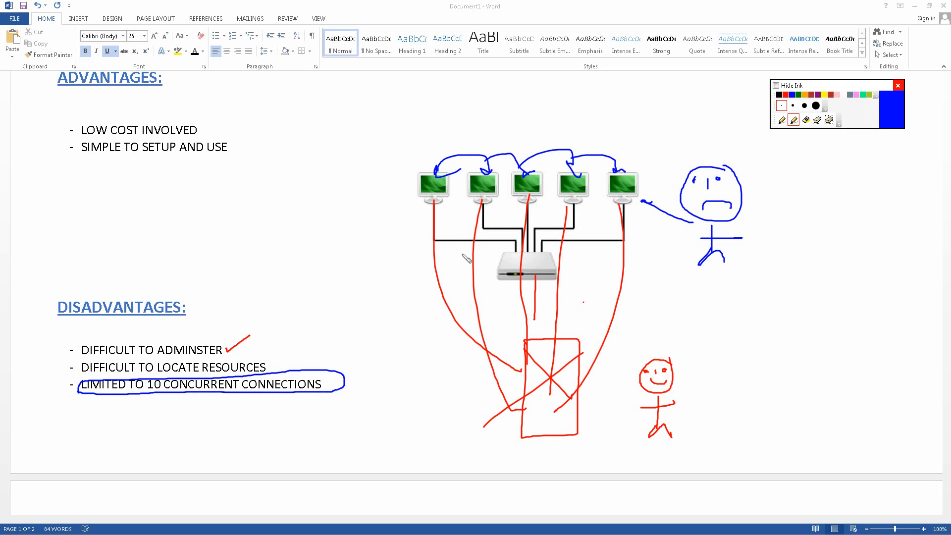
{"action": "mouse_move", "coordinate": [362, 387]}
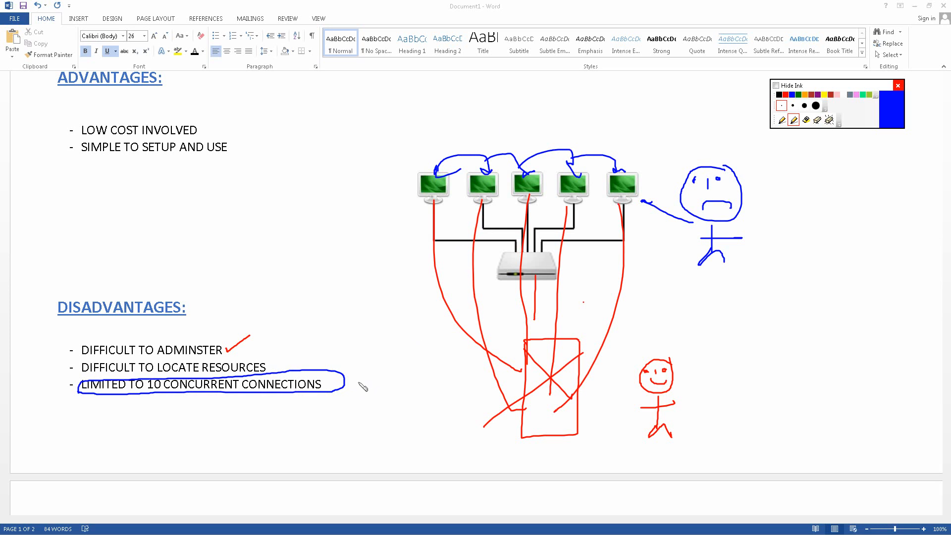